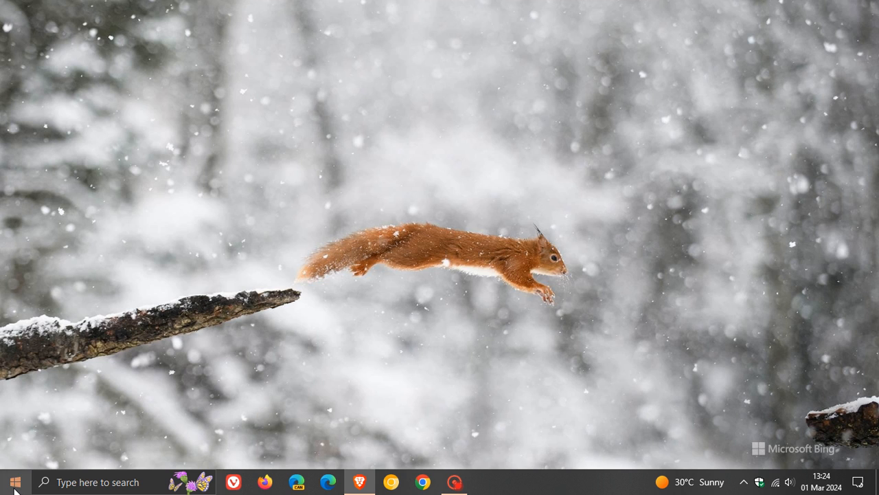
# Reach the Windows Update page via Settings > Update & Security
pyautogui.click(486, 481)
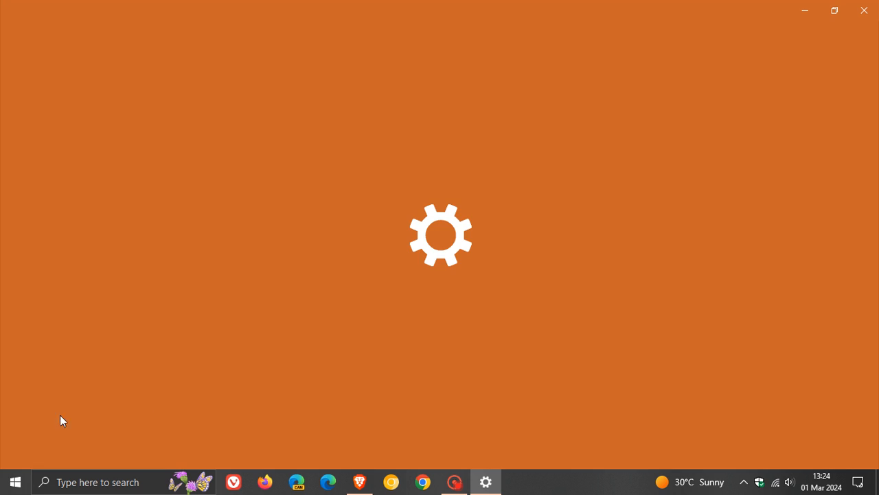
pyautogui.moveTo(520, 365)
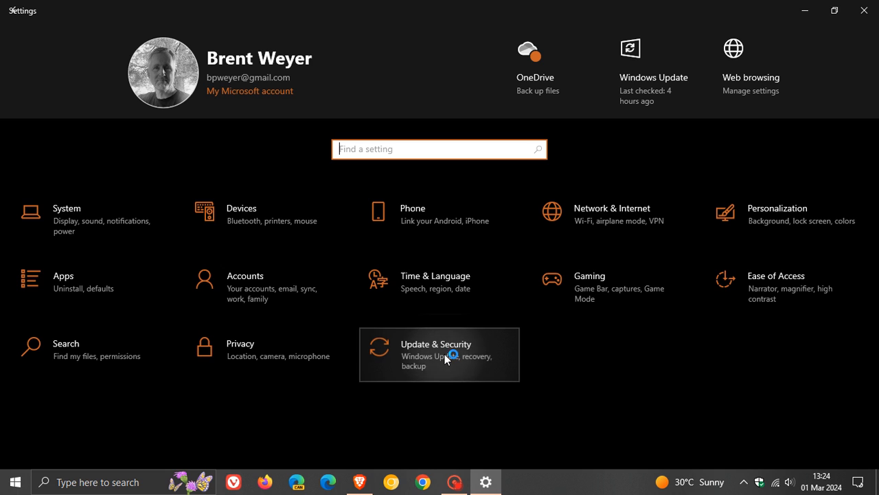
pyautogui.click(439, 354)
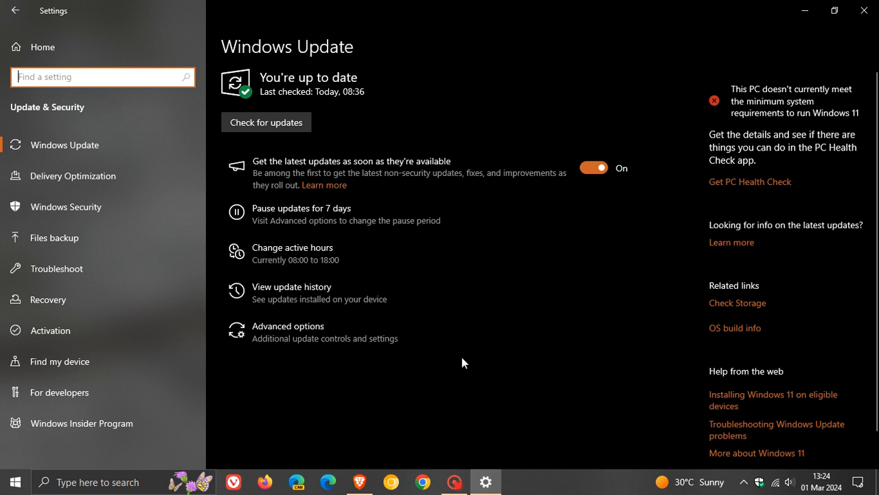
pyautogui.moveTo(538, 75)
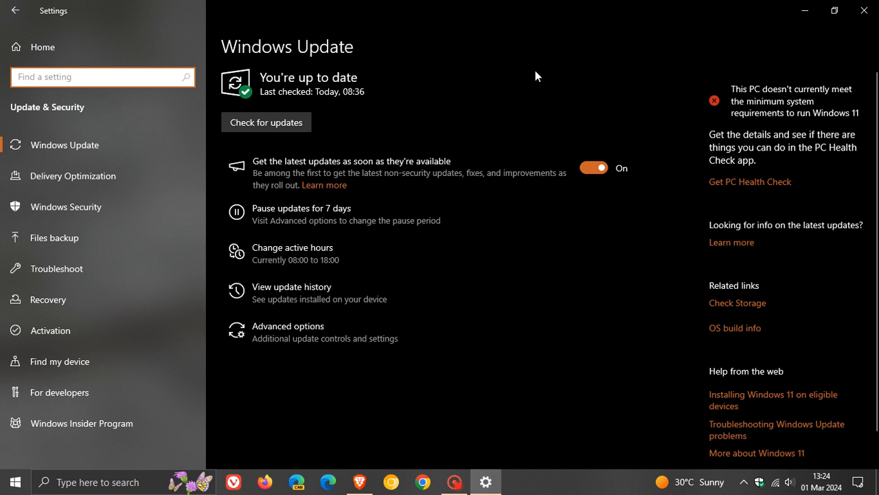
pyautogui.moveTo(528, 73)
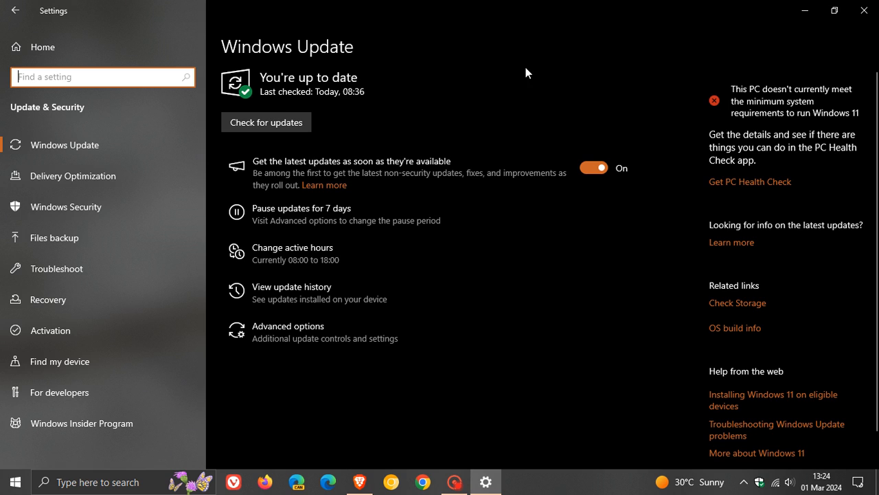
pyautogui.moveTo(555, 171)
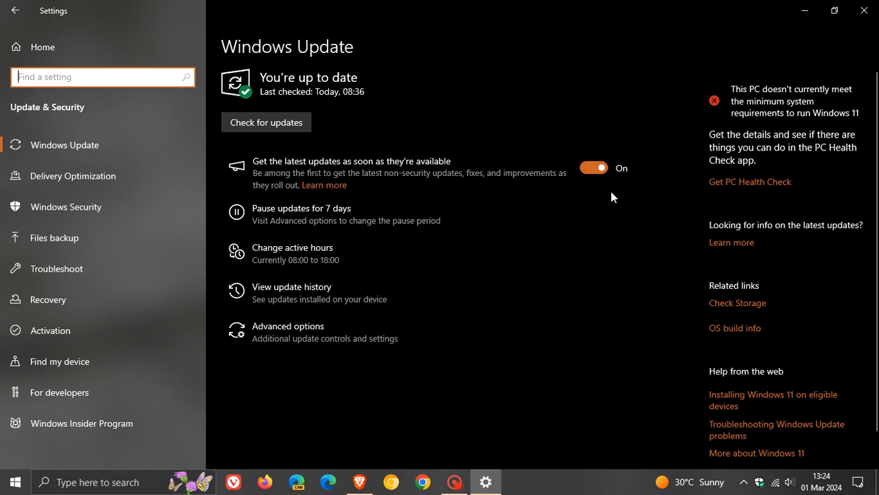
pyautogui.moveTo(500, 266)
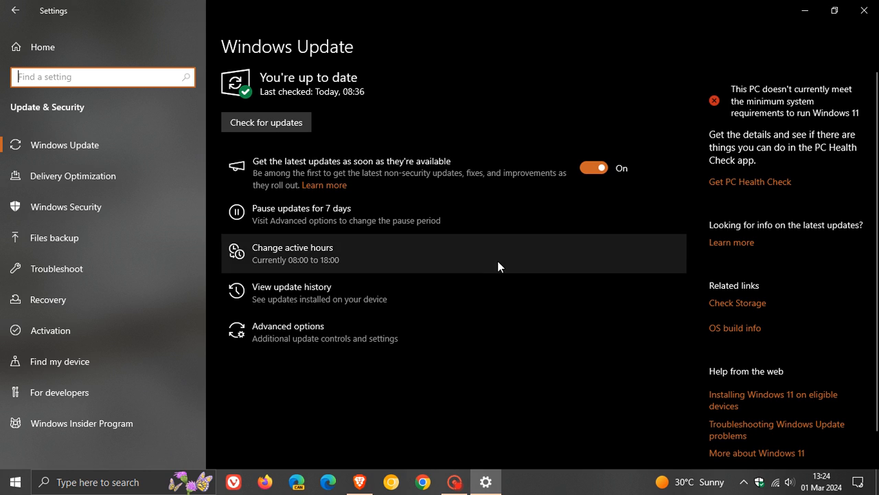
pyautogui.moveTo(431, 297)
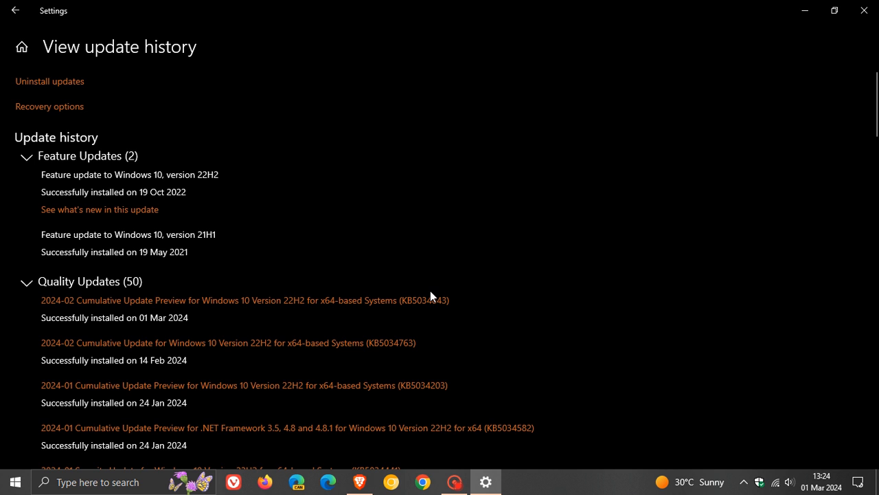
# Scroll the update history down through the Quality Updates toward KB5034843
pyautogui.scroll(-3)
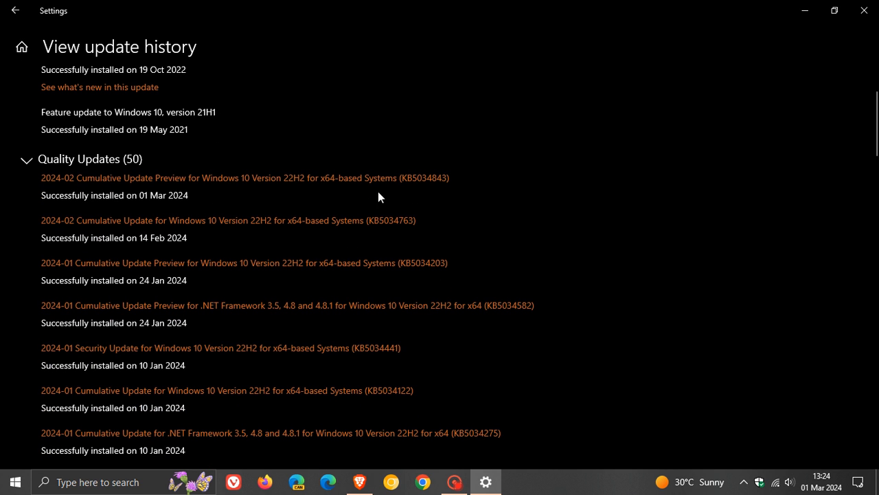
pyautogui.moveTo(447, 198)
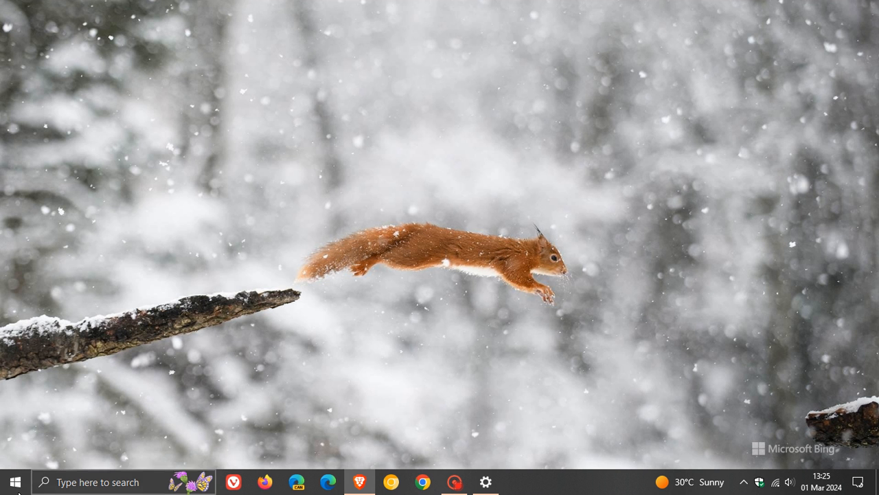
pyautogui.click(15, 481)
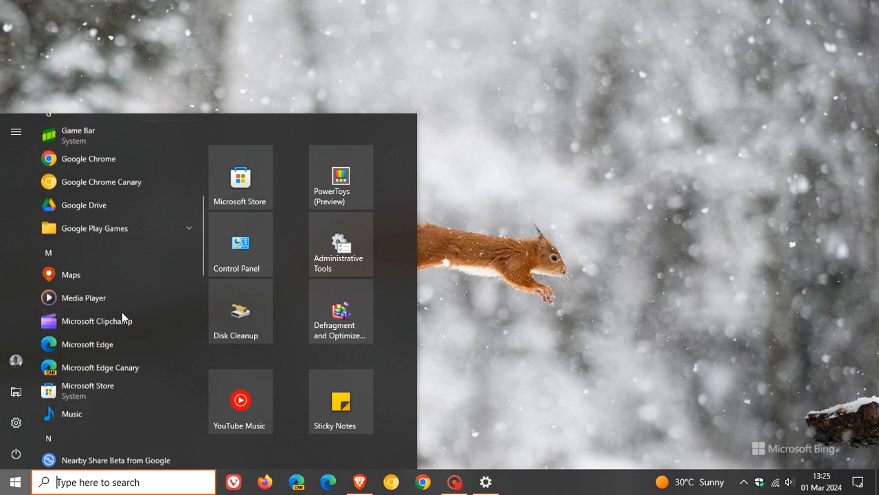
pyautogui.scroll(-3)
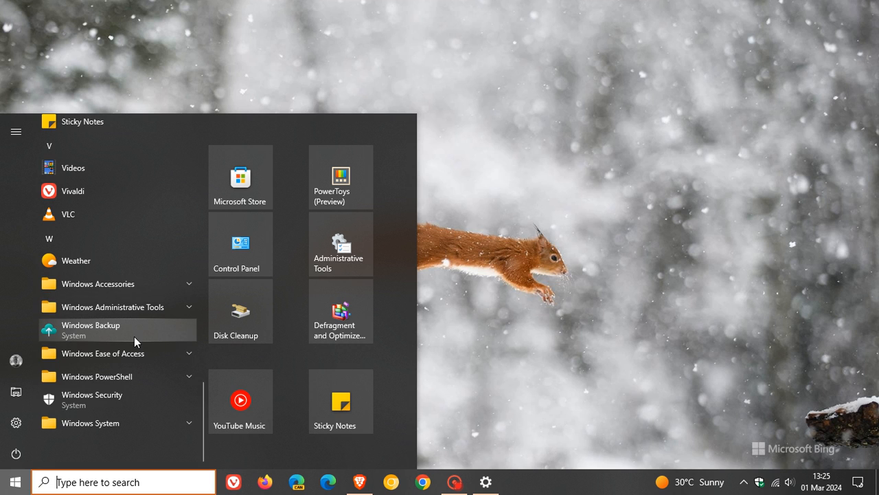
pyautogui.click(91, 330)
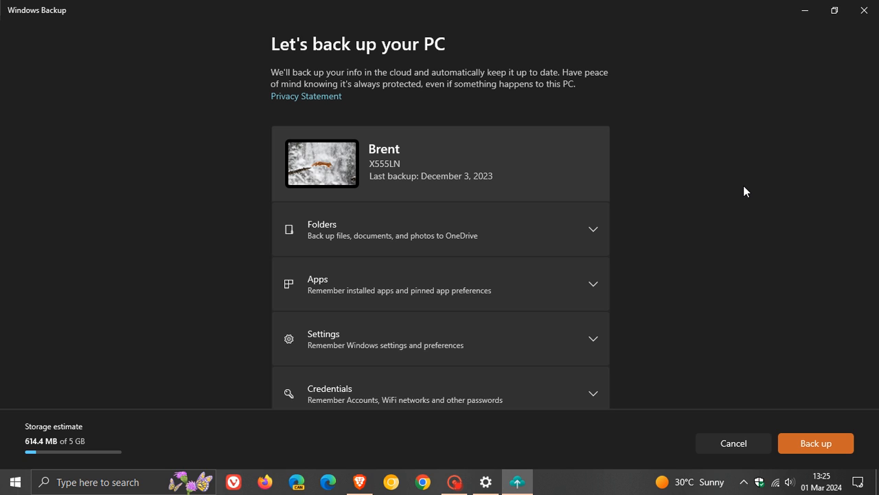
pyautogui.moveTo(753, 182)
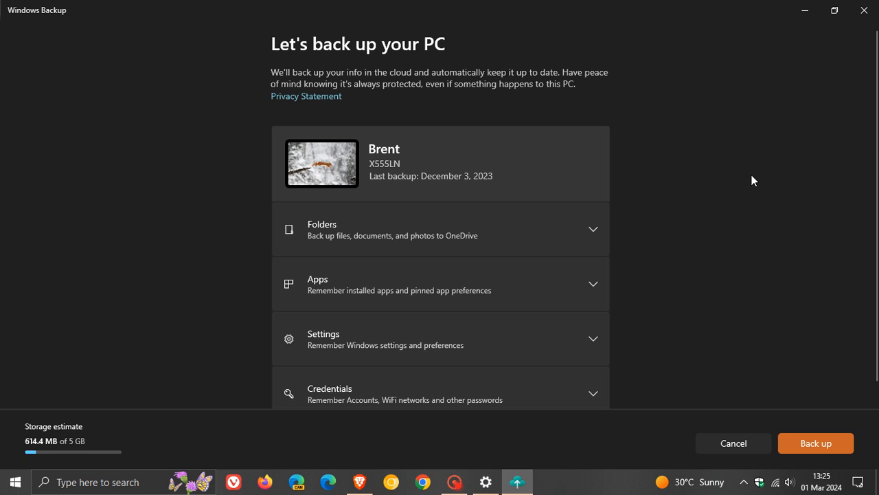
pyautogui.click(863, 9)
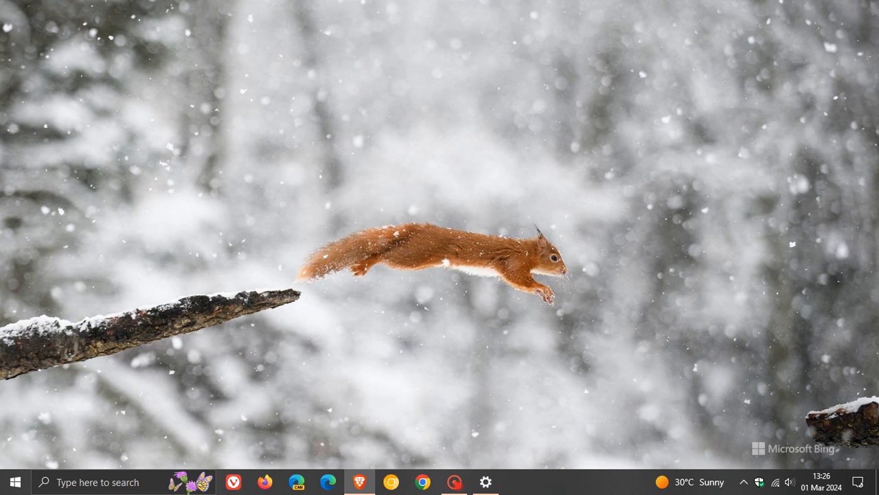
# Bring the update history listing KB5034843 (01 Mar 2024) back on screen
pyautogui.click(486, 481)
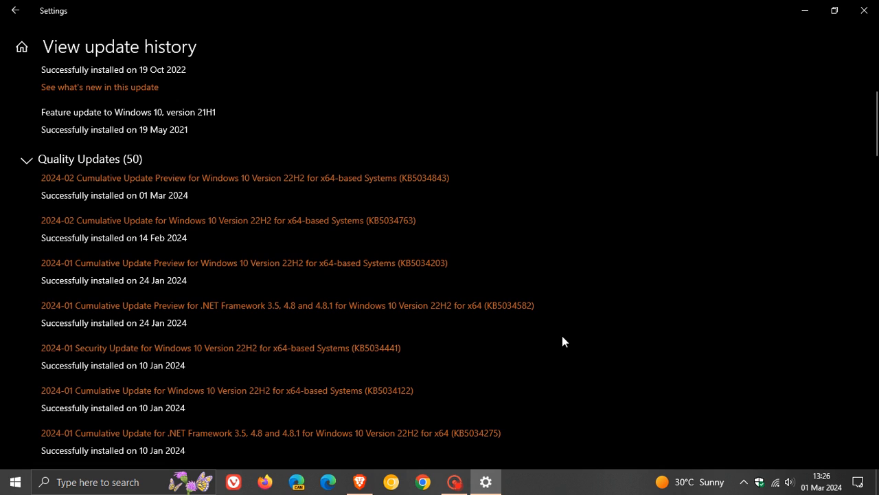
pyautogui.moveTo(412, 374)
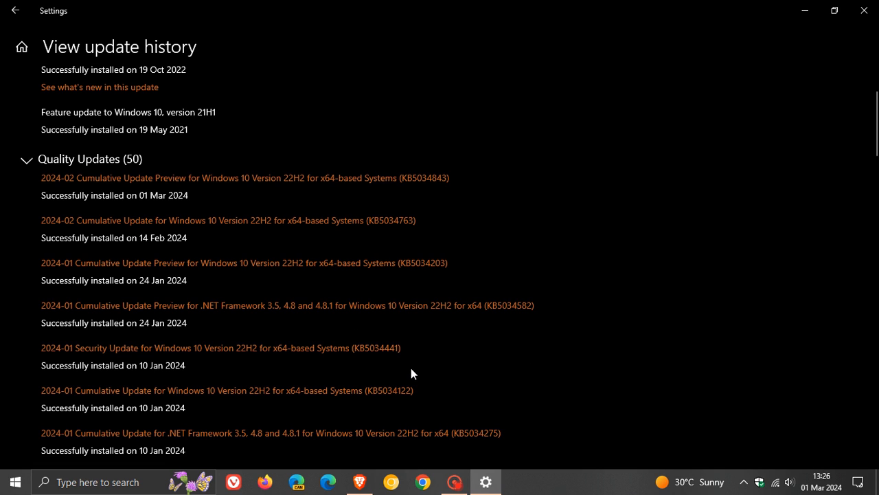
pyautogui.moveTo(424, 364)
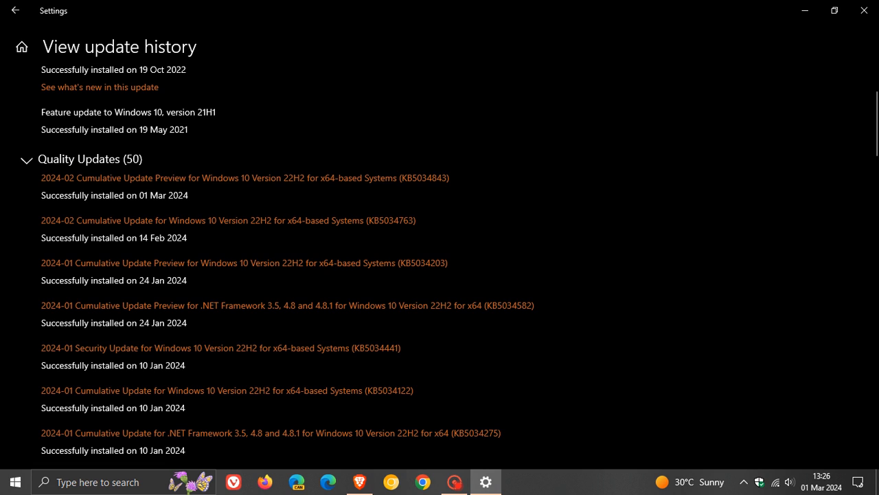
pyautogui.moveTo(356, 343)
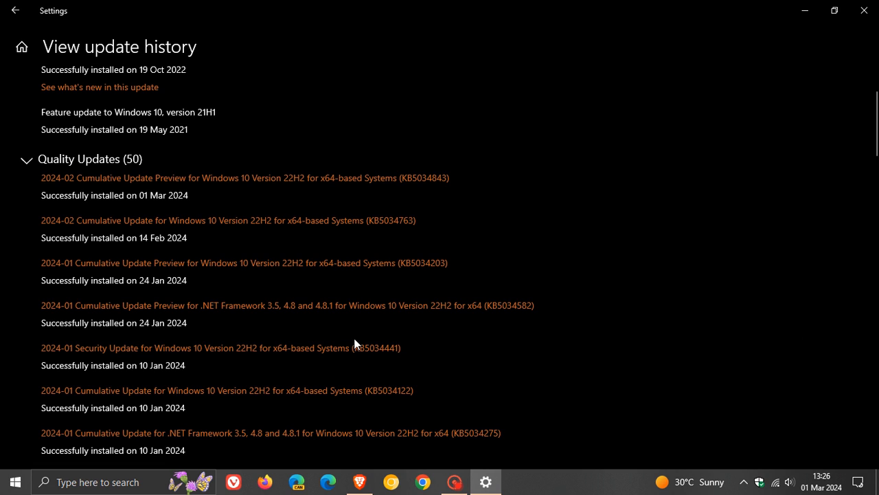
pyautogui.moveTo(678, 364)
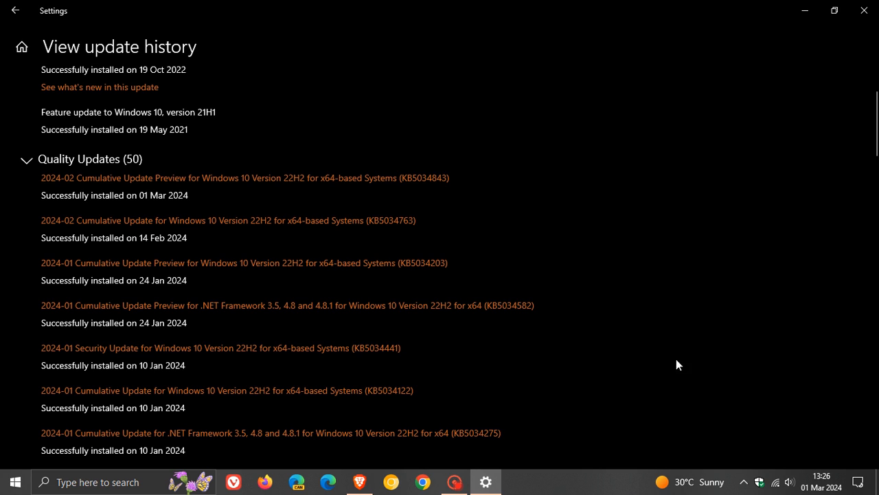
pyautogui.moveTo(684, 363)
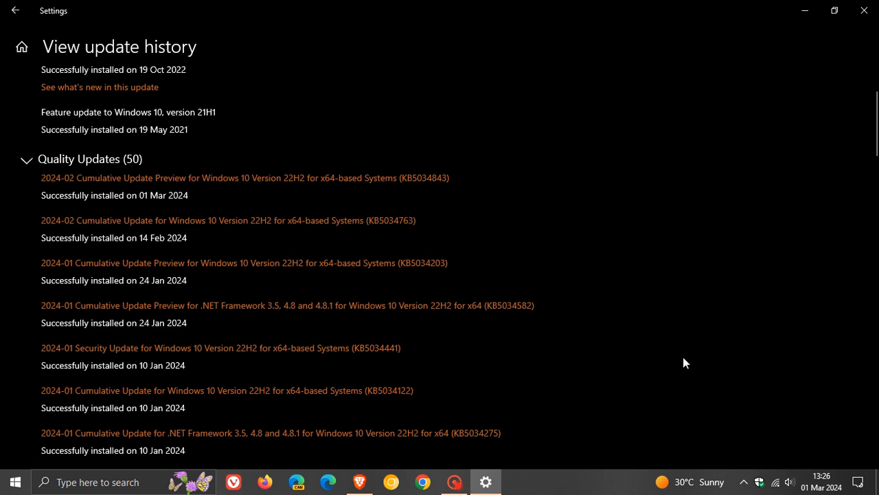
pyautogui.moveTo(404, 347)
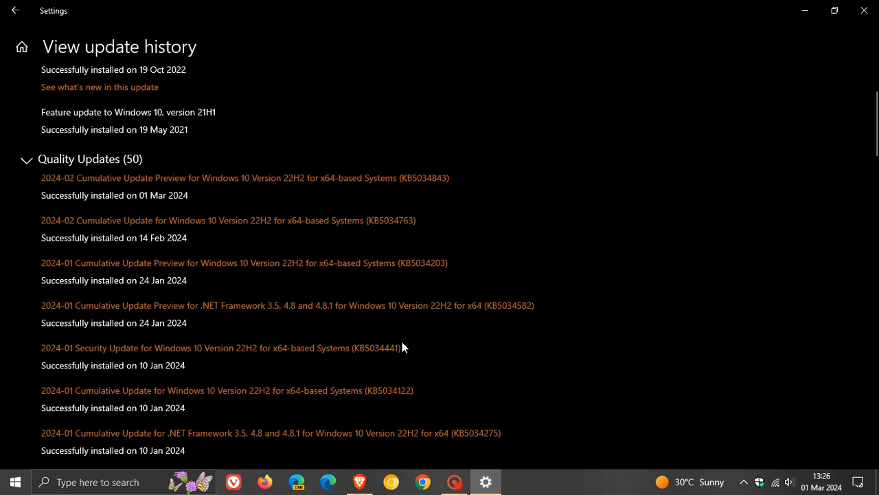
pyautogui.moveTo(676, 349)
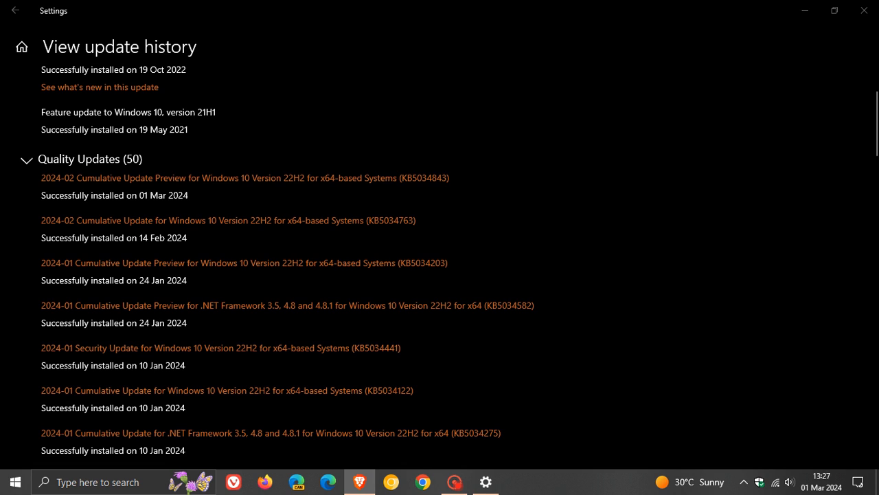
pyautogui.moveTo(443, 354)
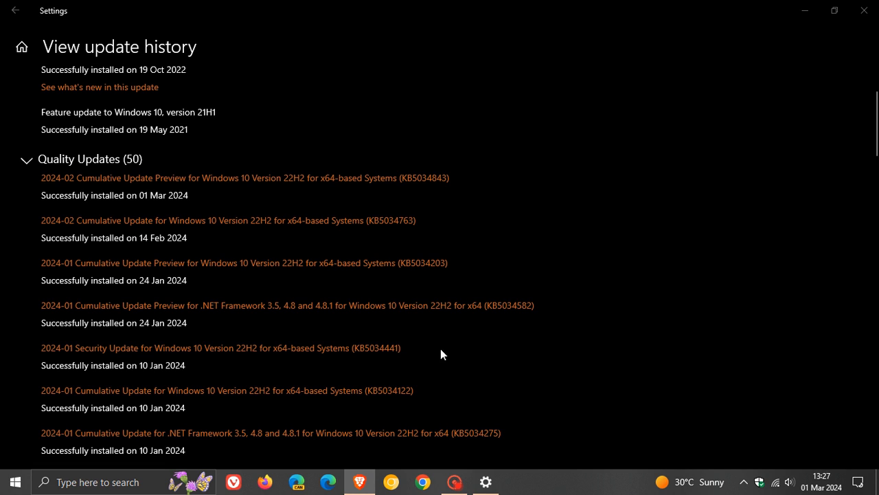
pyautogui.moveTo(404, 352)
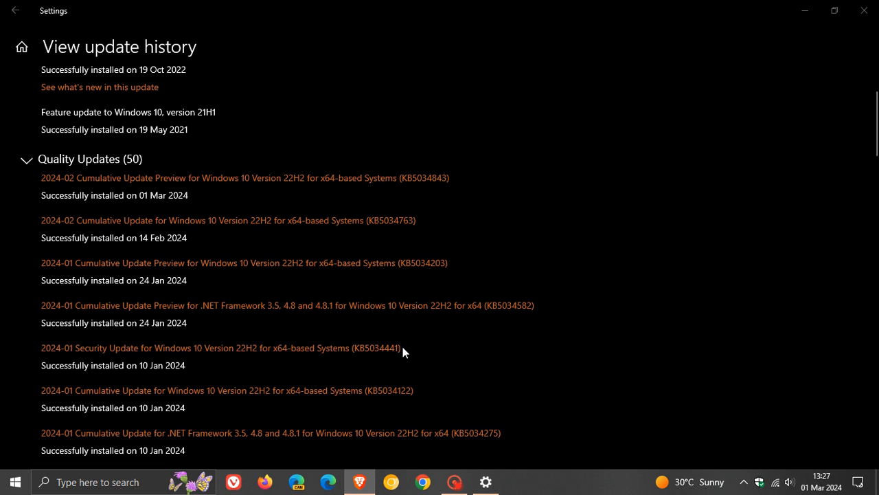
pyautogui.moveTo(511, 364)
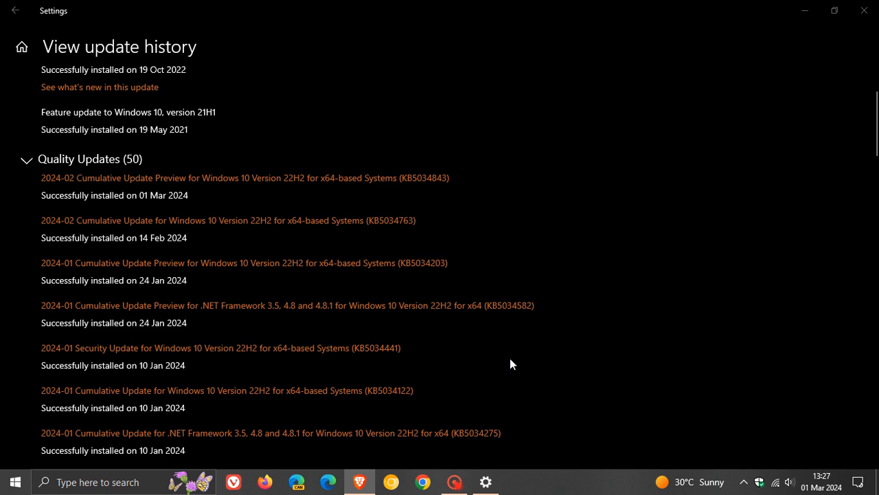
pyautogui.moveTo(483, 357)
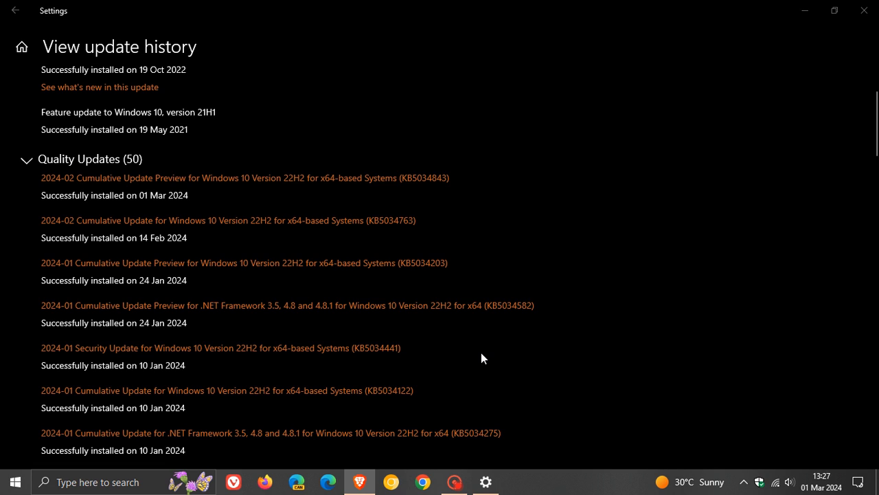
pyautogui.moveTo(517, 195)
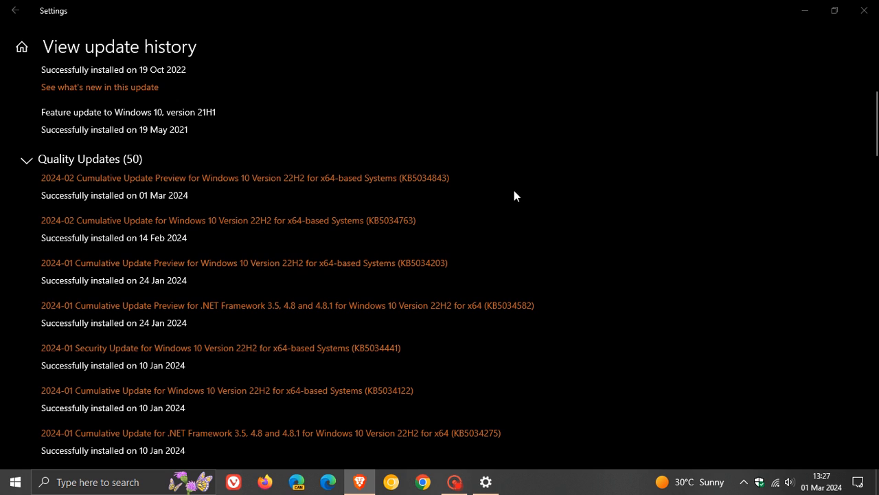
pyautogui.moveTo(473, 200)
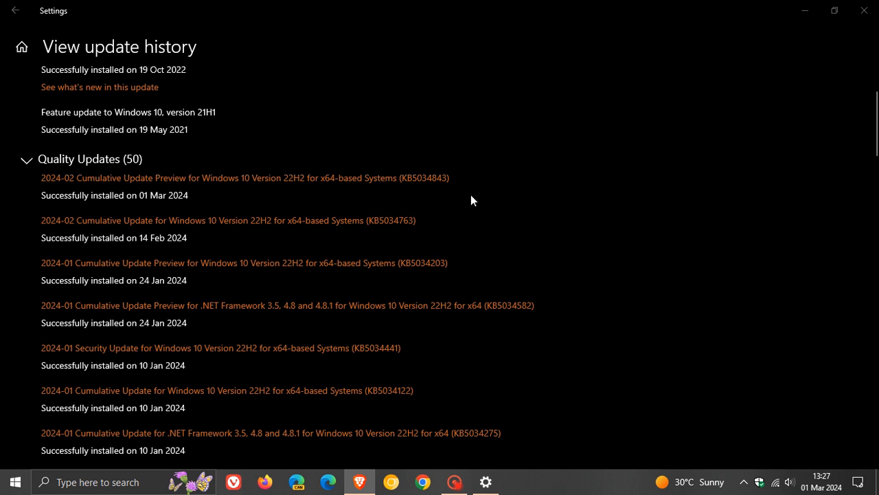
pyautogui.moveTo(462, 176)
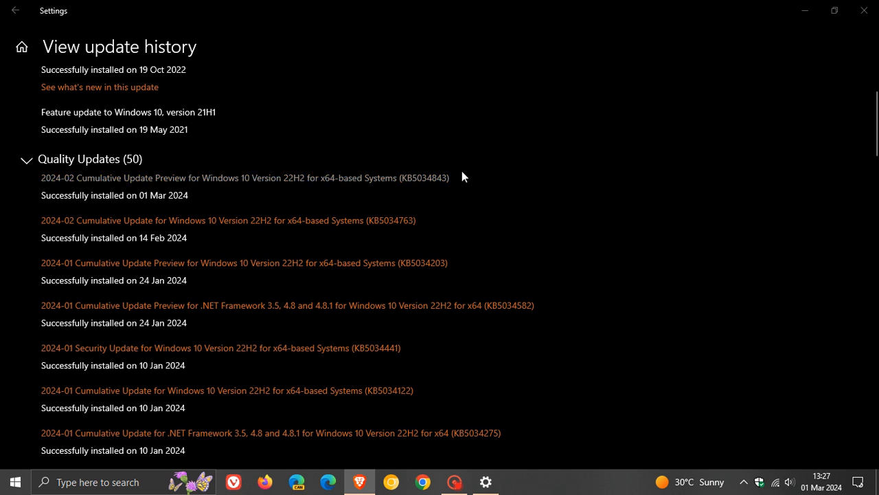
# Return to the Windows Update page and close Settings to the desktop
pyautogui.click(17, 10)
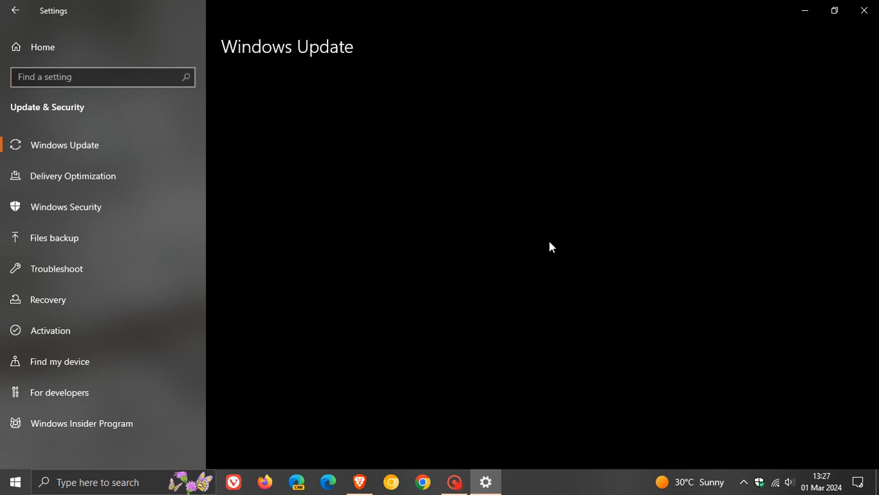
pyautogui.click(862, 10)
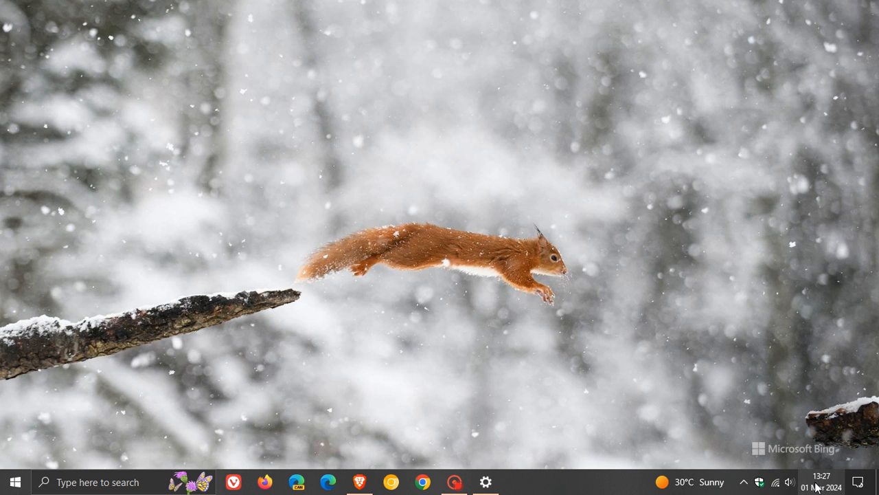
# Show the taskbar clock's date and calendar flyout, then dismiss it
pyautogui.click(822, 481)
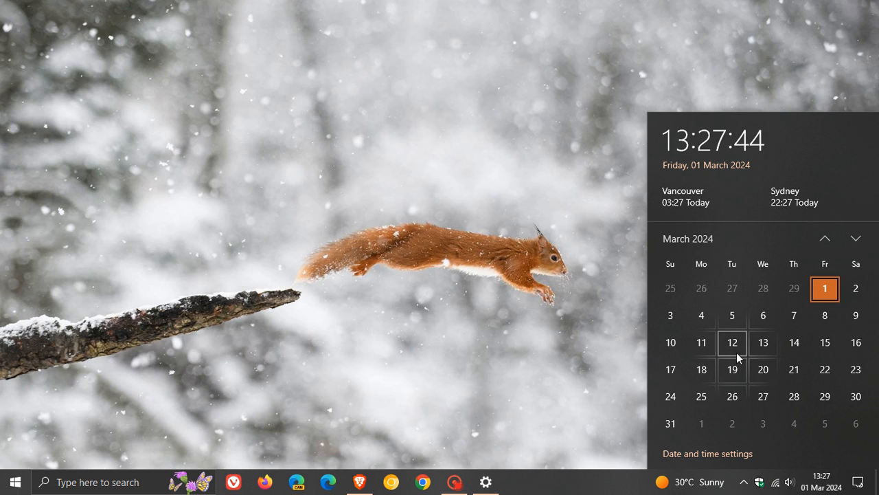
pyautogui.click(497, 177)
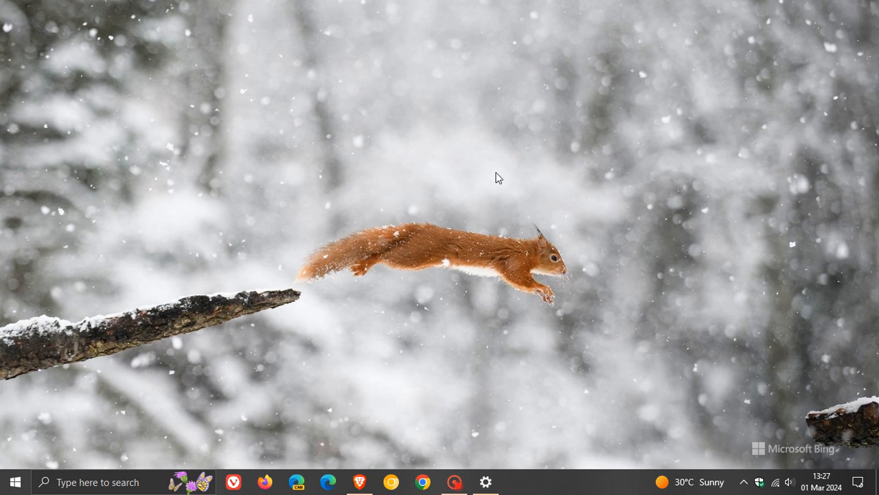
pyautogui.moveTo(621, 239)
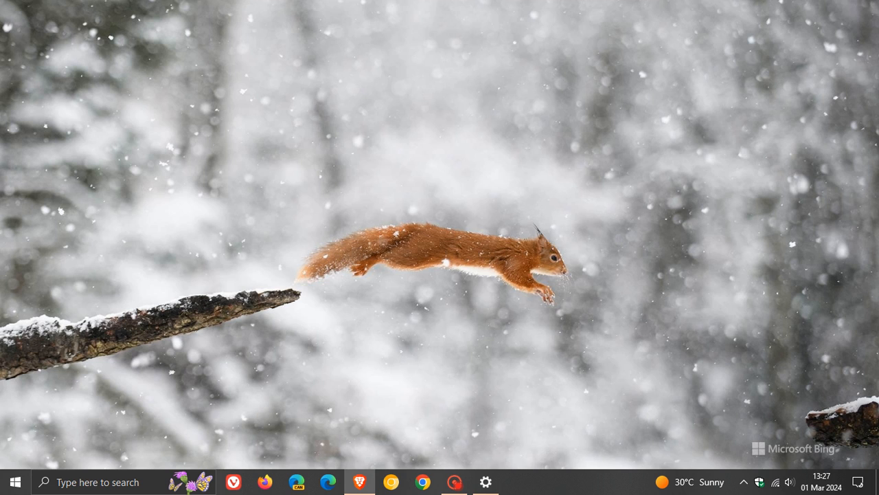
pyautogui.moveTo(143, 391)
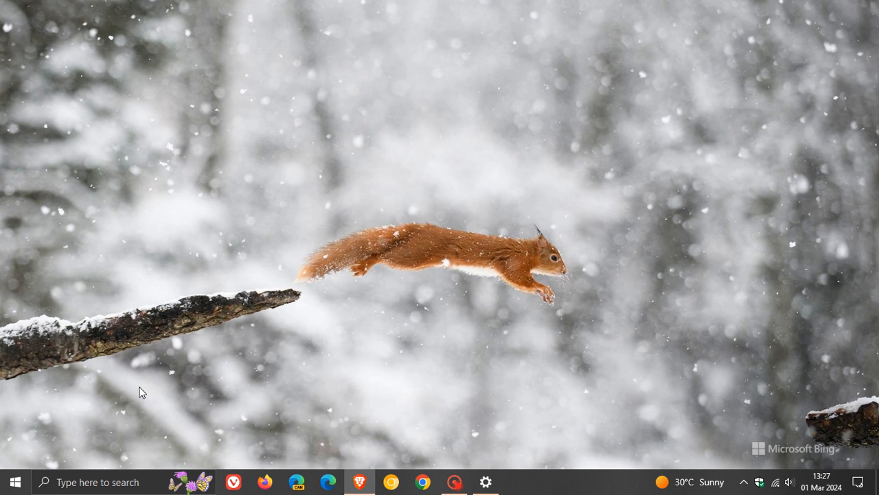
pyautogui.click(96, 481)
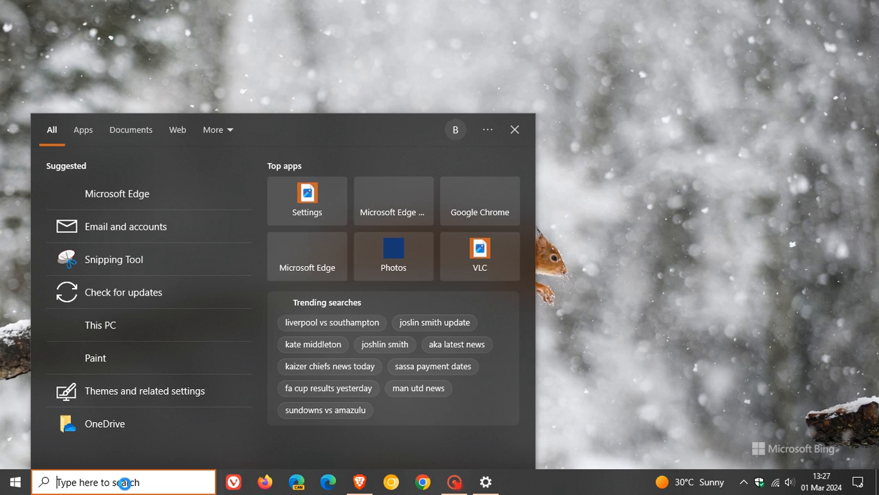
pyautogui.write('winv')
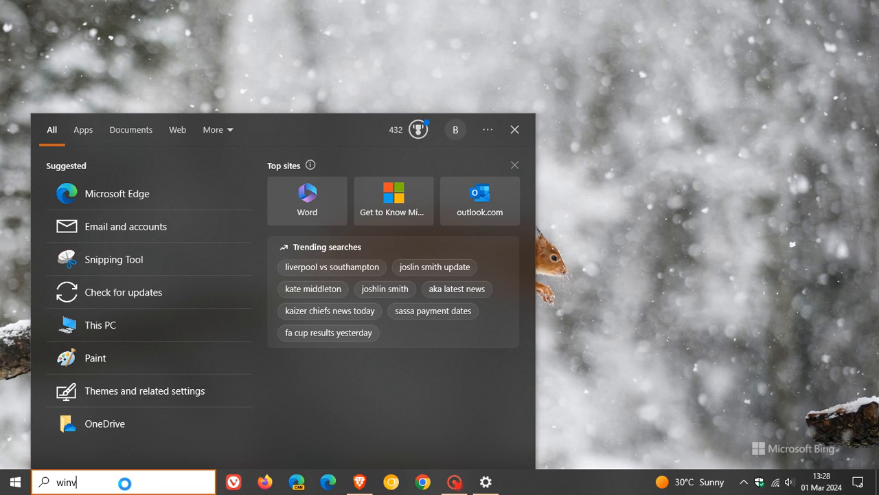
pyautogui.write('er')
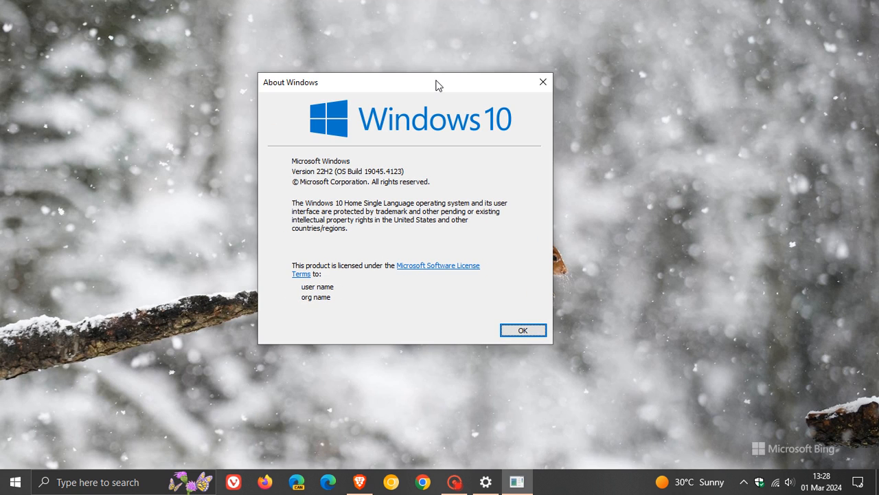
pyautogui.moveTo(362, 190)
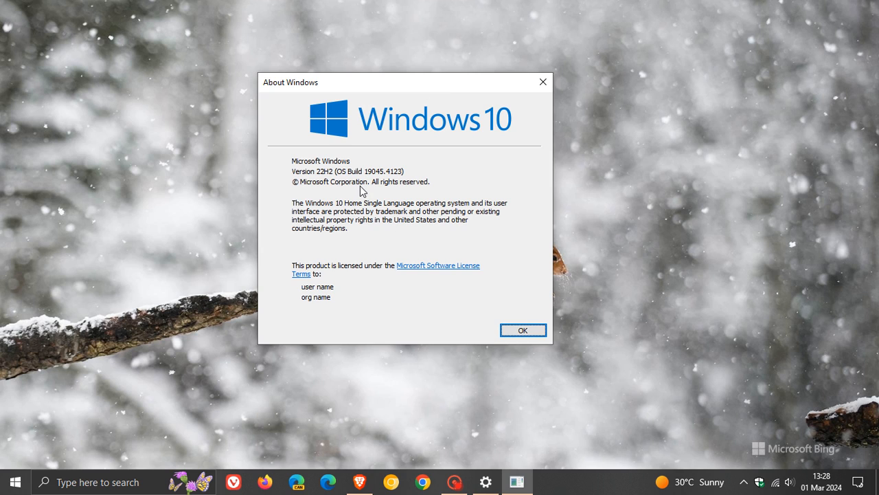
pyautogui.moveTo(382, 195)
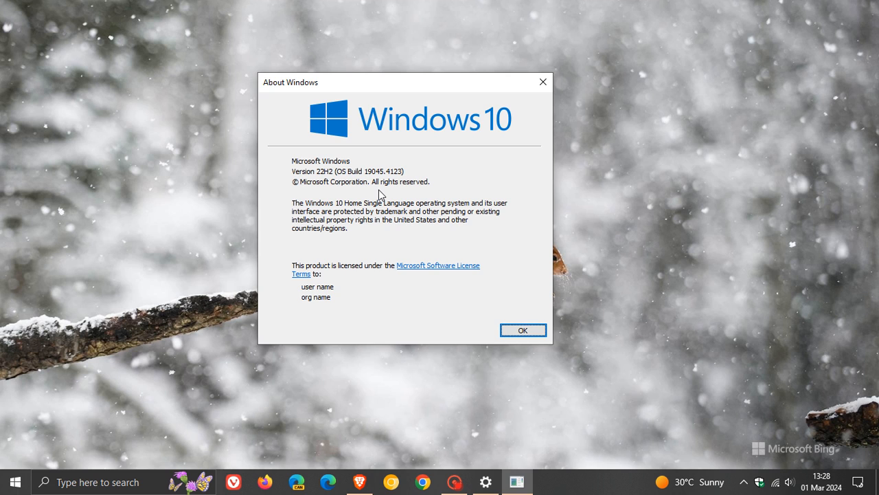
pyautogui.moveTo(514, 328)
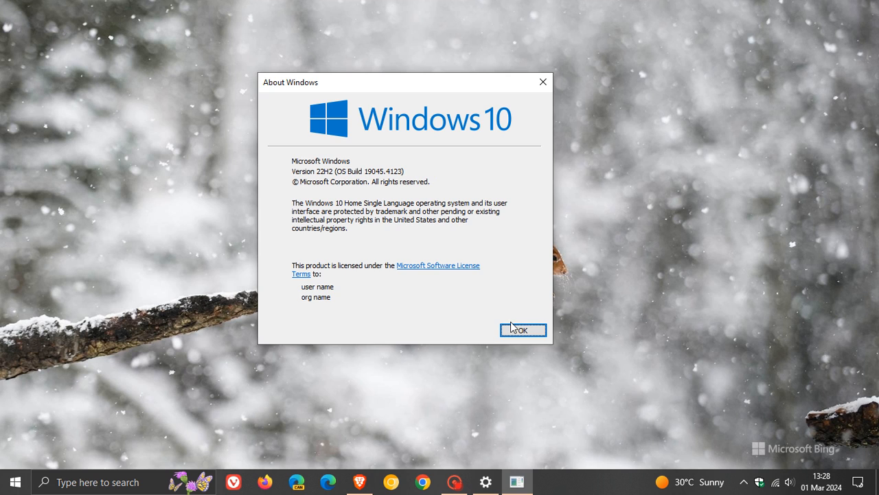
pyautogui.click(522, 330)
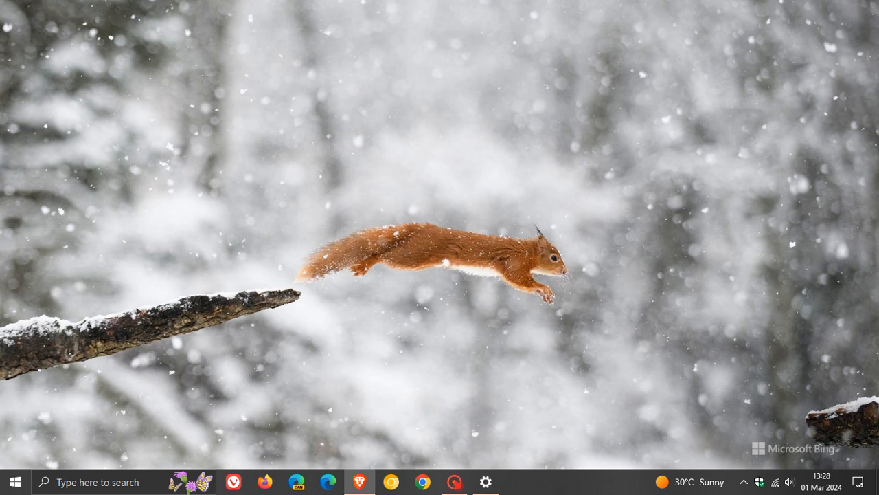
pyautogui.moveTo(502, 205)
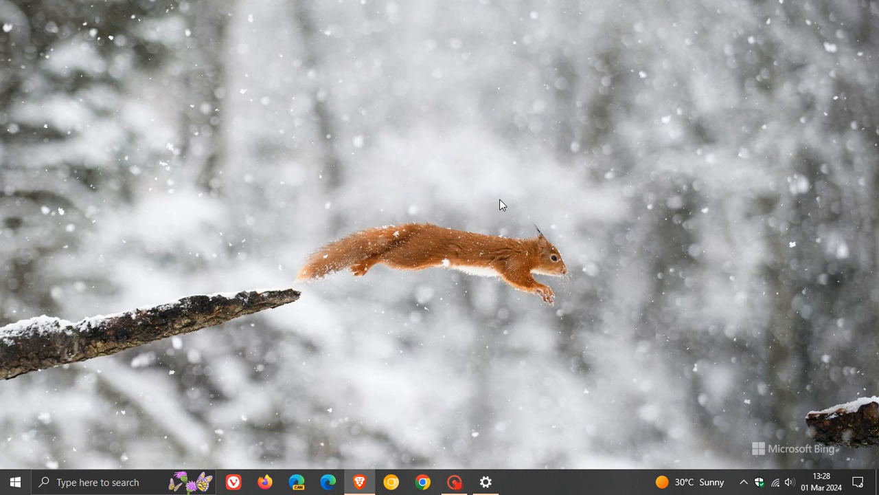
pyautogui.moveTo(574, 140)
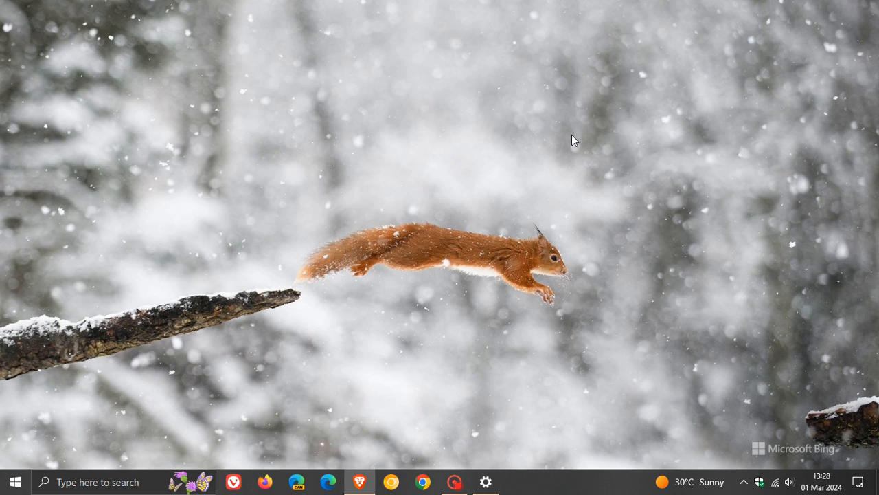